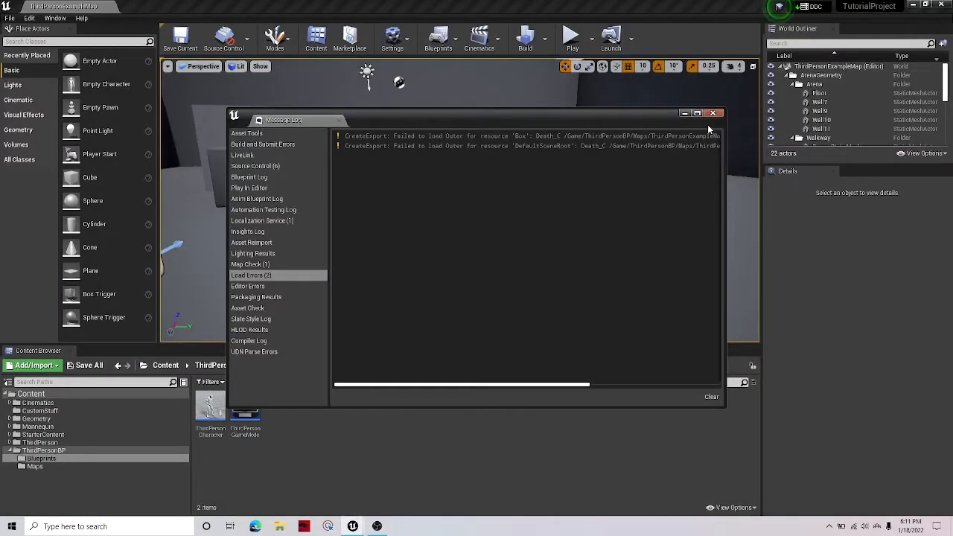
Step: Close the load-errors Message Log window
click(712, 112)
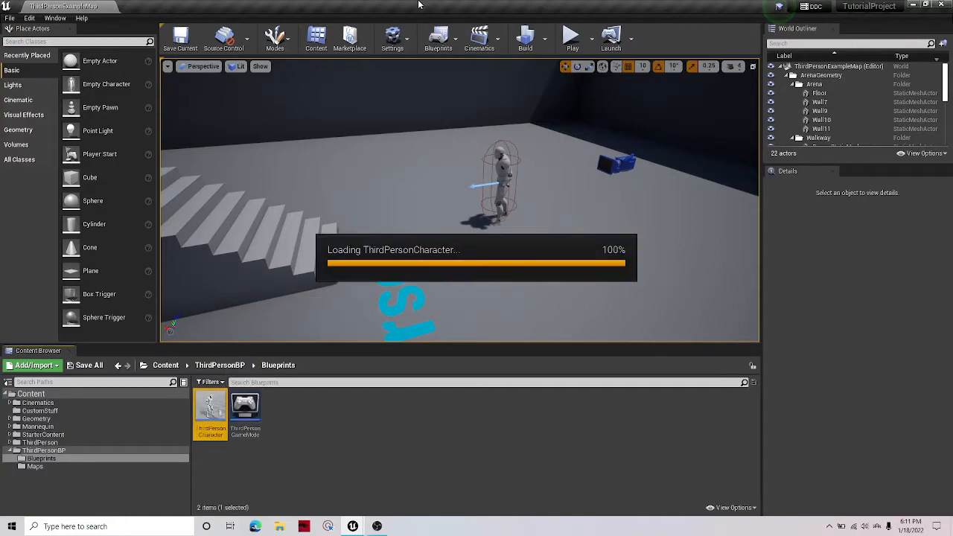
Step: Open the ThirdPersonCharacter blueprint and pan its Event Graph to empty space
double_click(209, 405)
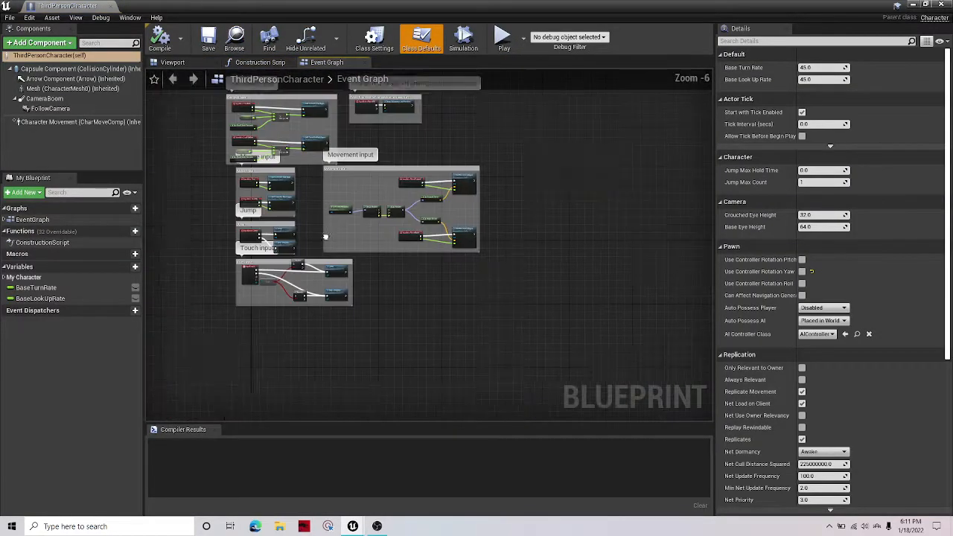
drag(335, 224, 532, 297)
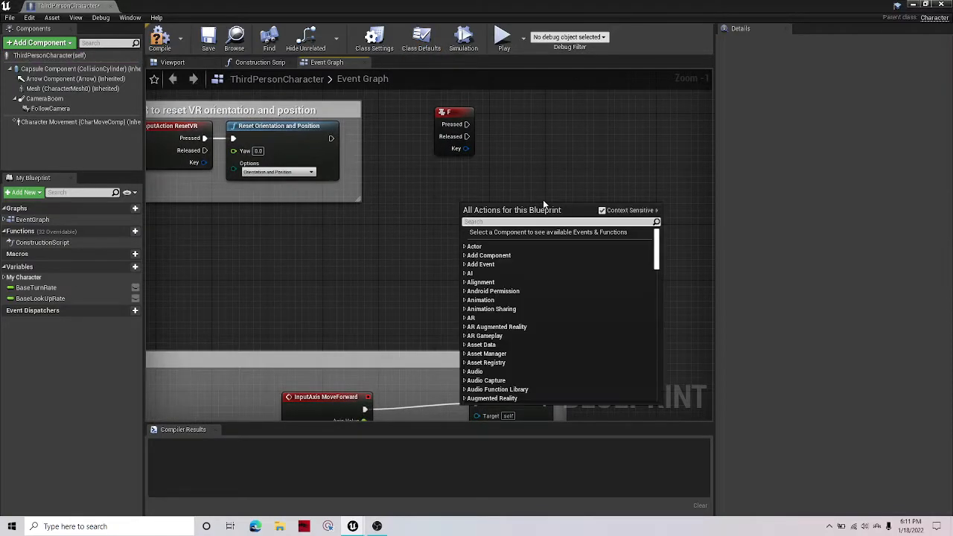
Step: Add a custom event from the 'add custom' search and rename it ExecuteOnServer
text(add custom)
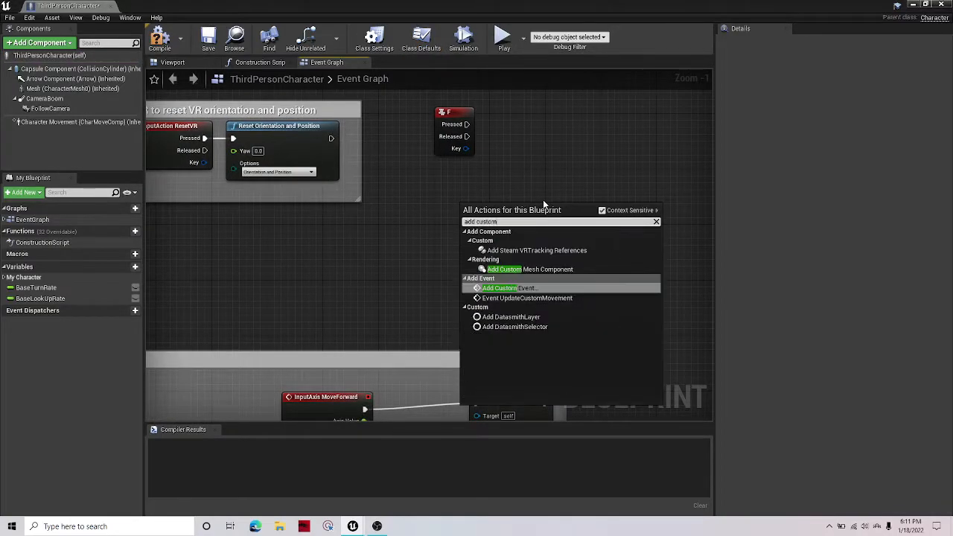
click(499, 287)
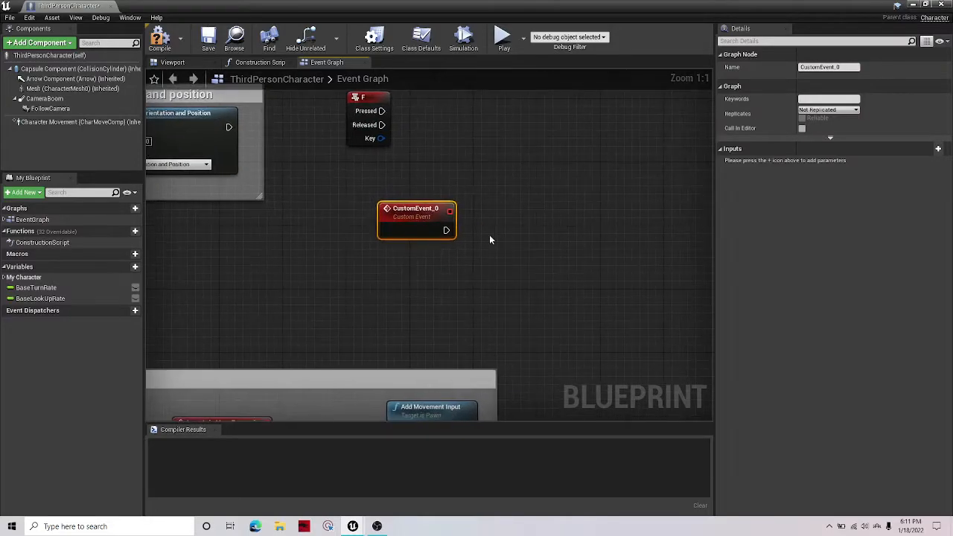
double_click(415, 208)
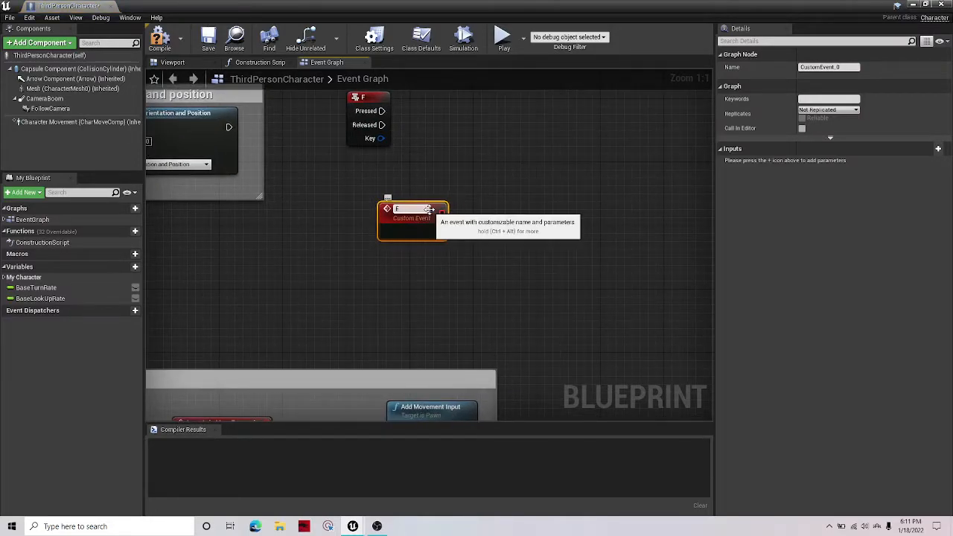
text(ExecuteOnServer)
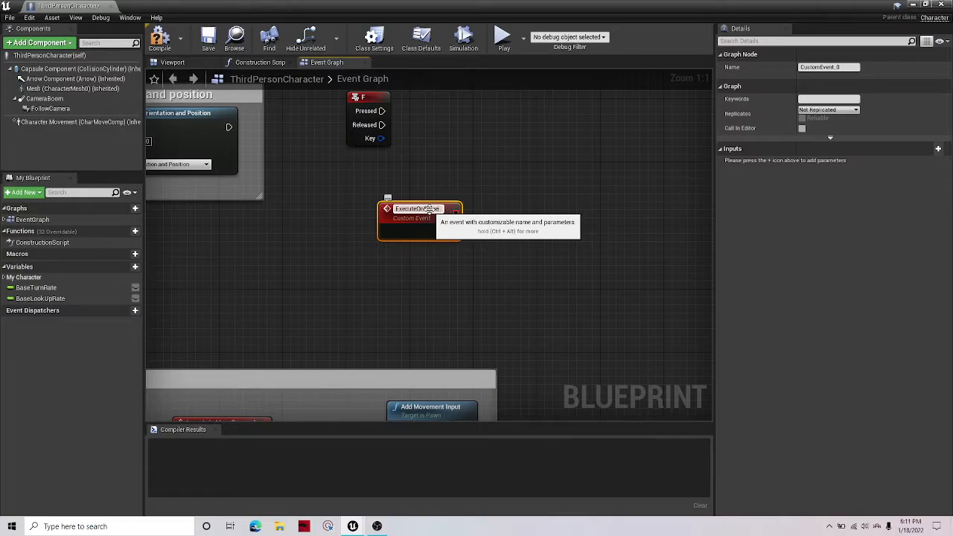
Step: Set ExecuteOnServer's Replicates option to Run on Server
click(852, 109)
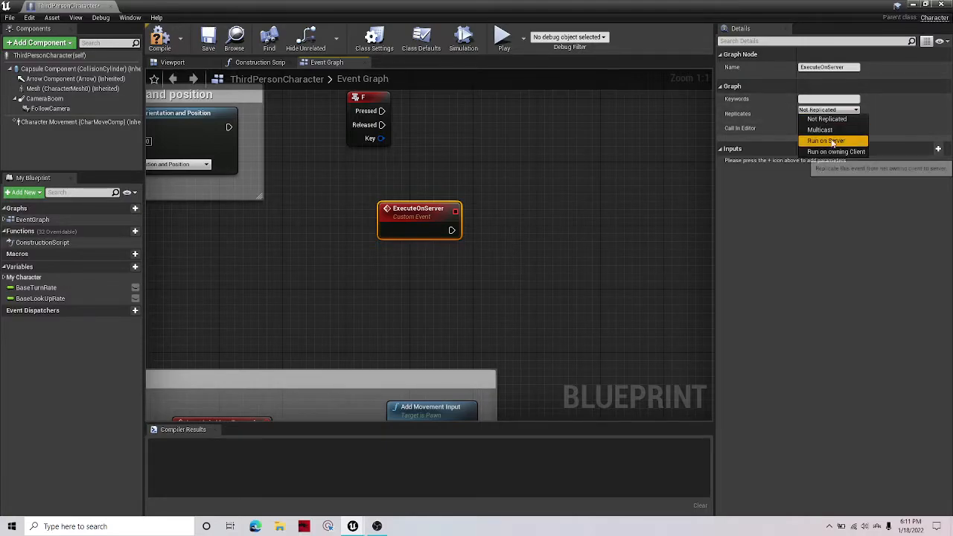
click(829, 141)
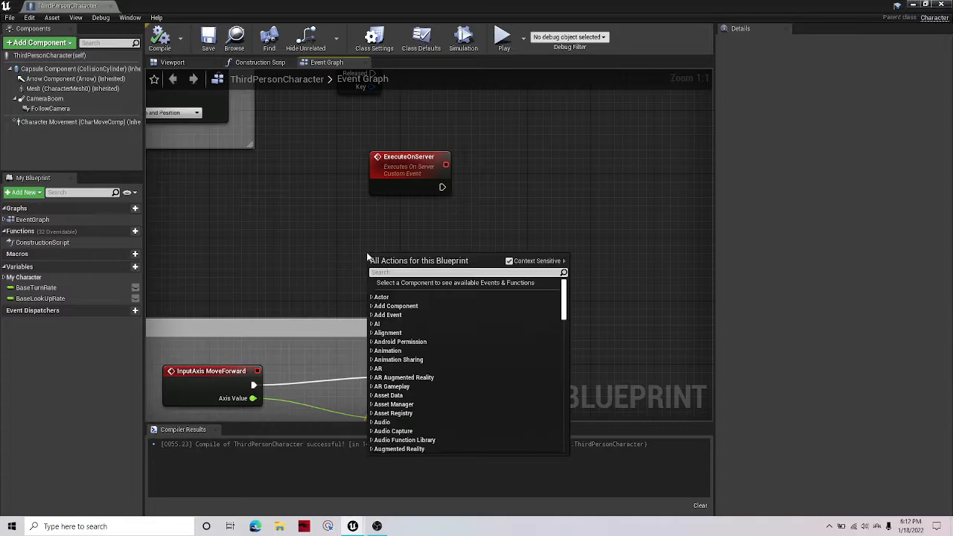
Step: Add another custom event and rename it ExecuteOnClient
click(380, 296)
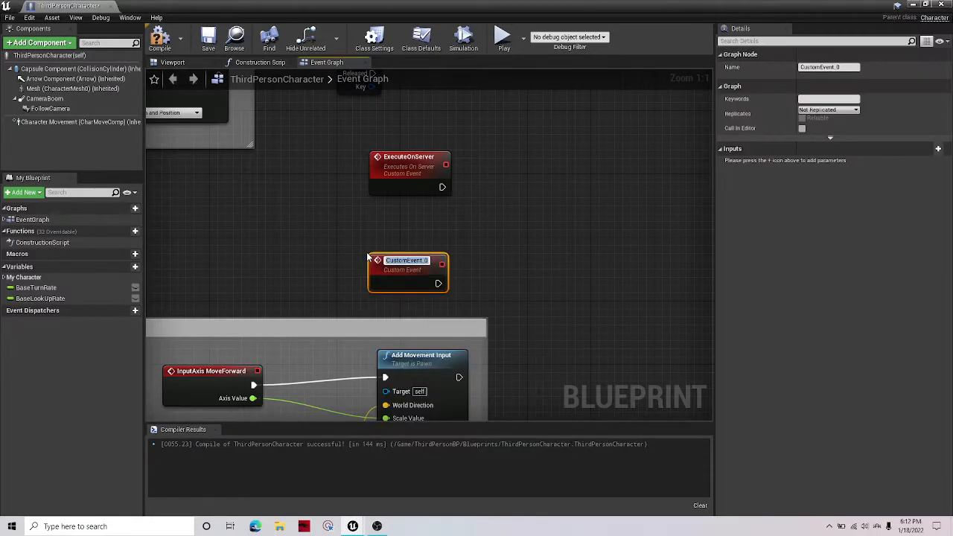
text(ExecuteOn)
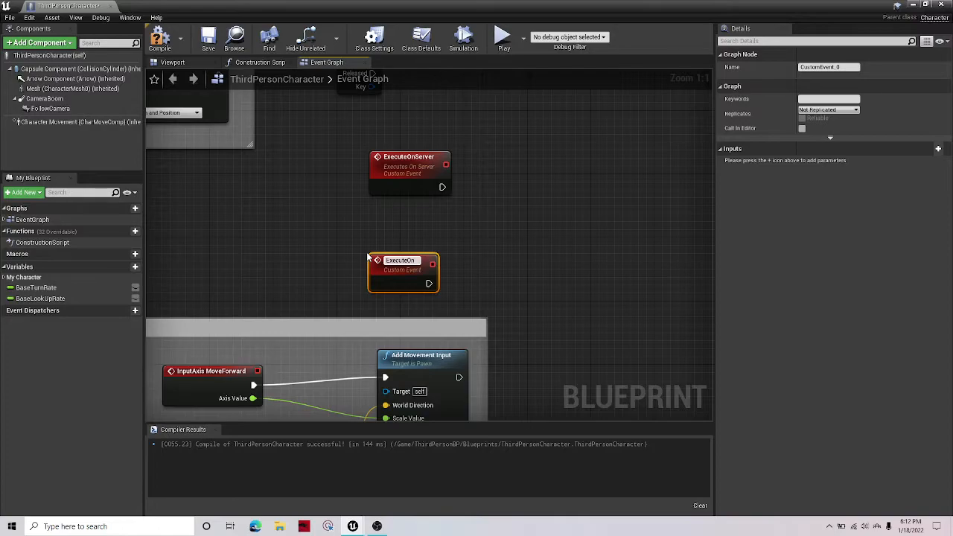
text(ExecuteOnClien)
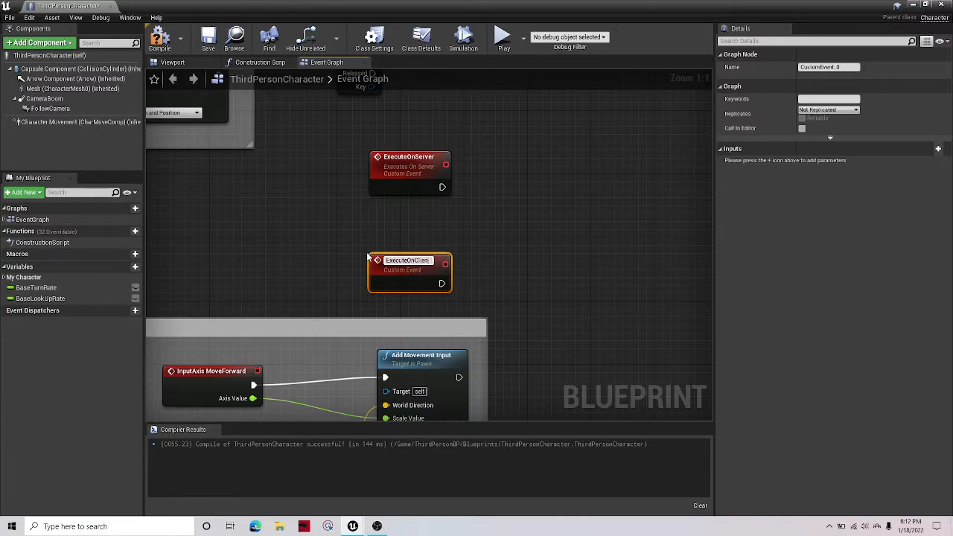
Step: Set ExecuteOnClient to replicate as Multicast, then drag from the F key's Pressed pin
click(827, 109)
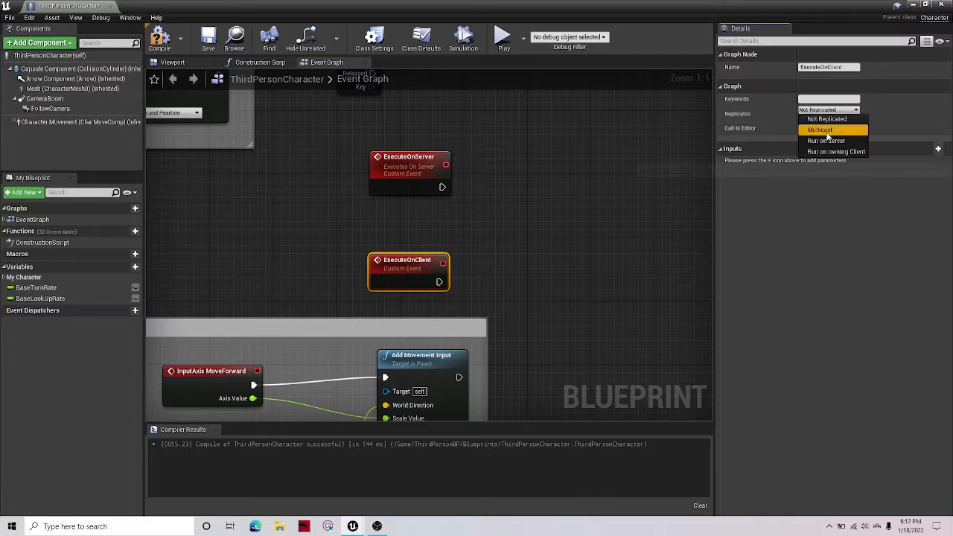
click(818, 130)
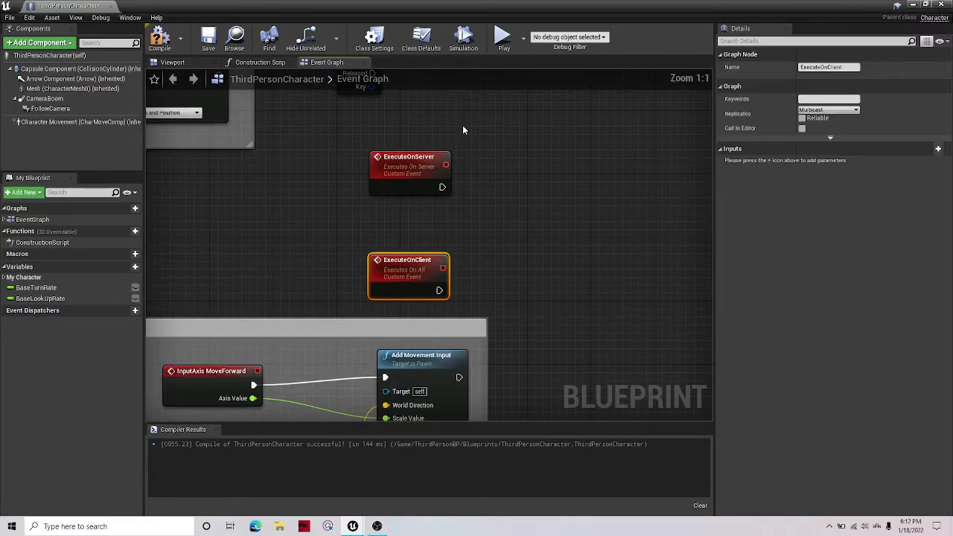
drag(371, 208, 480, 231)
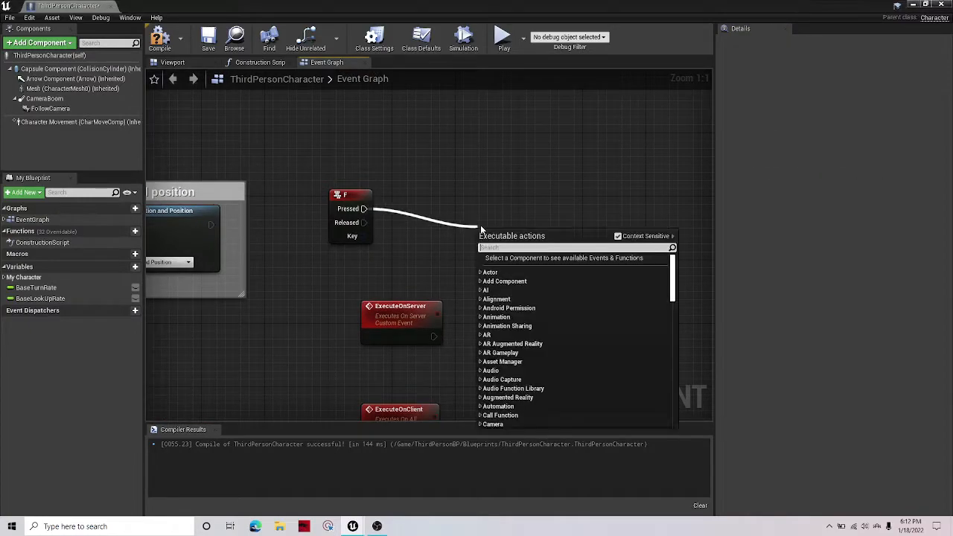
Step: Search 'r' for an action, then select the 'Press R to reset VR' comment group
text(r)
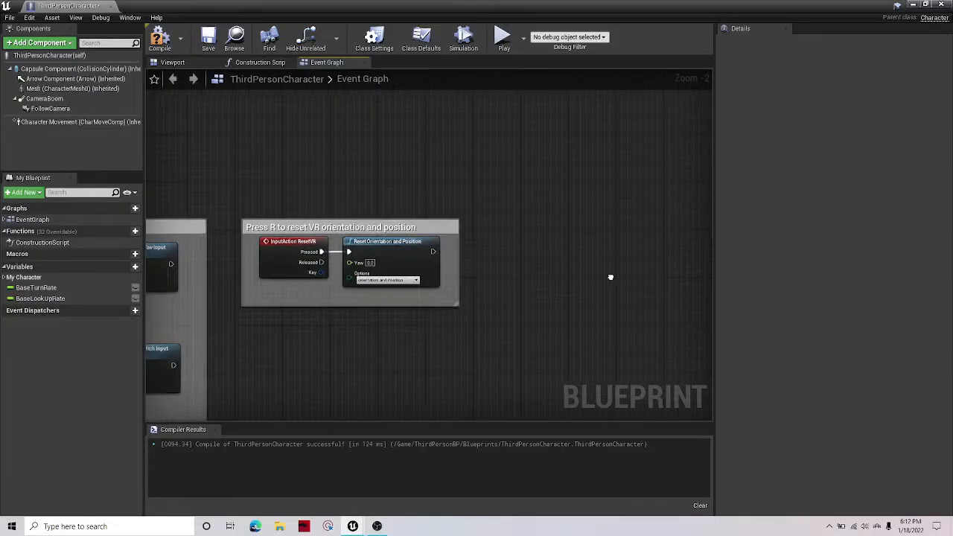
click(349, 227)
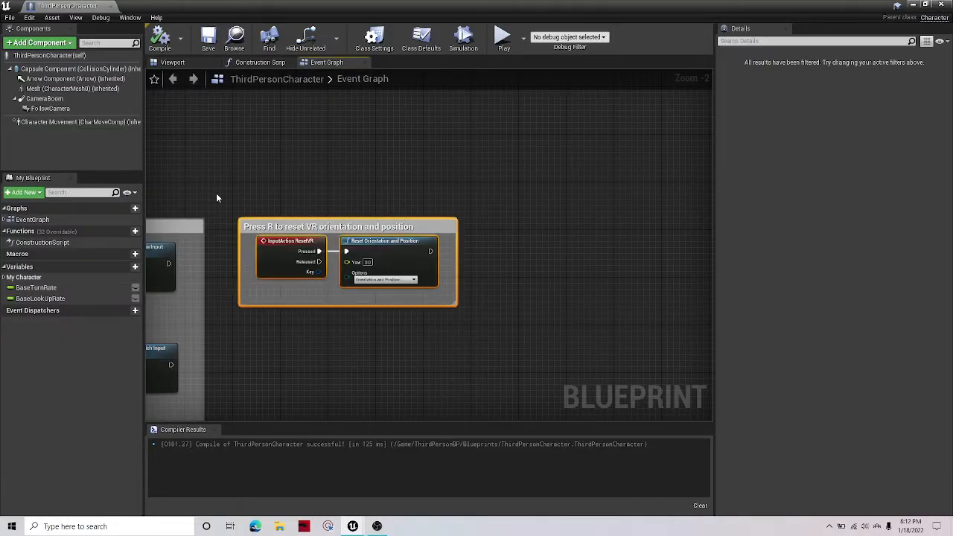